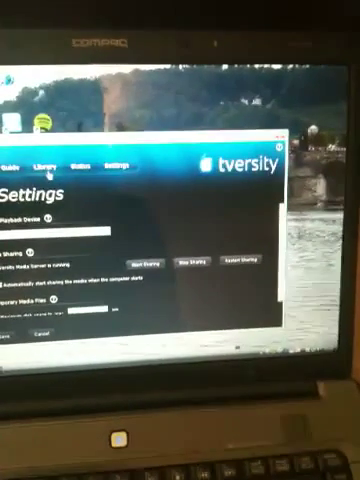
Show the Library list of shared folders: two download paths, My Pictures and My Videos.
left_click(44, 164)
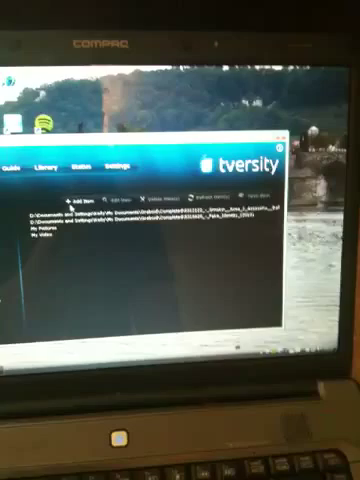